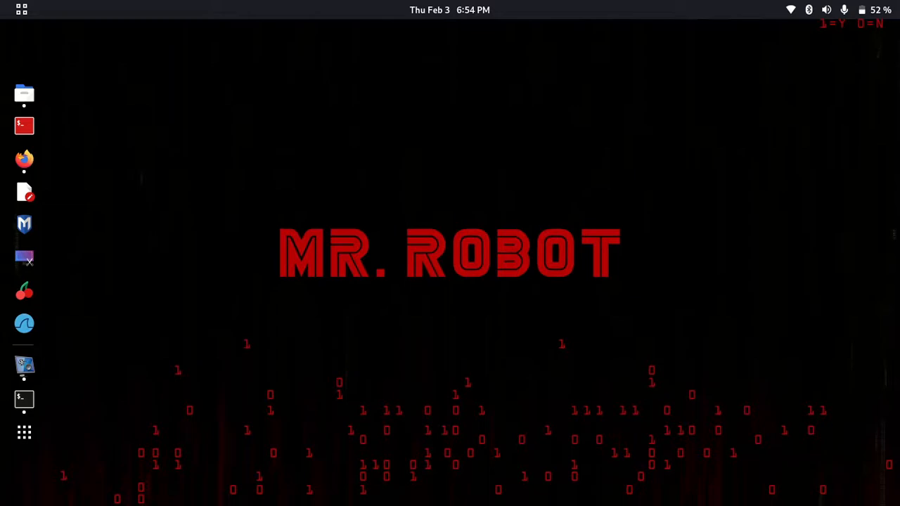
mouse_move(6, 220)
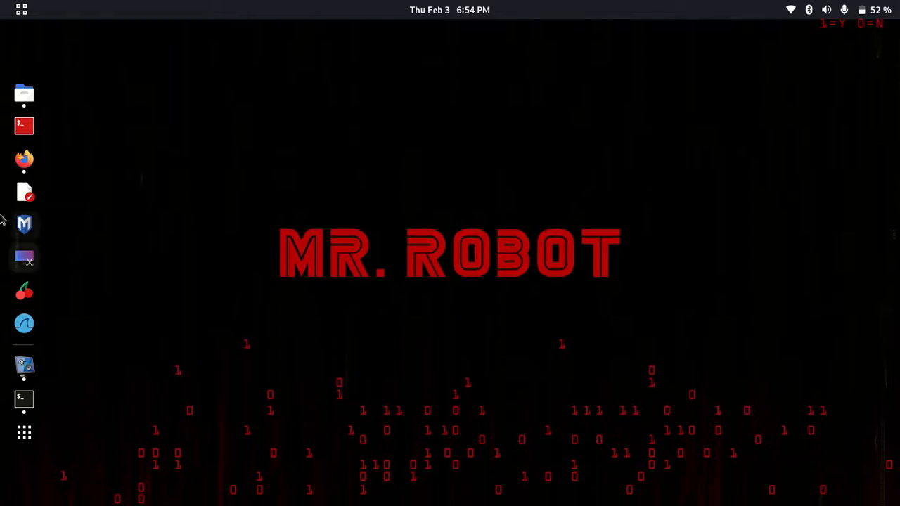
Launch Firefox from the dock to get a blank new tab.
click(24, 159)
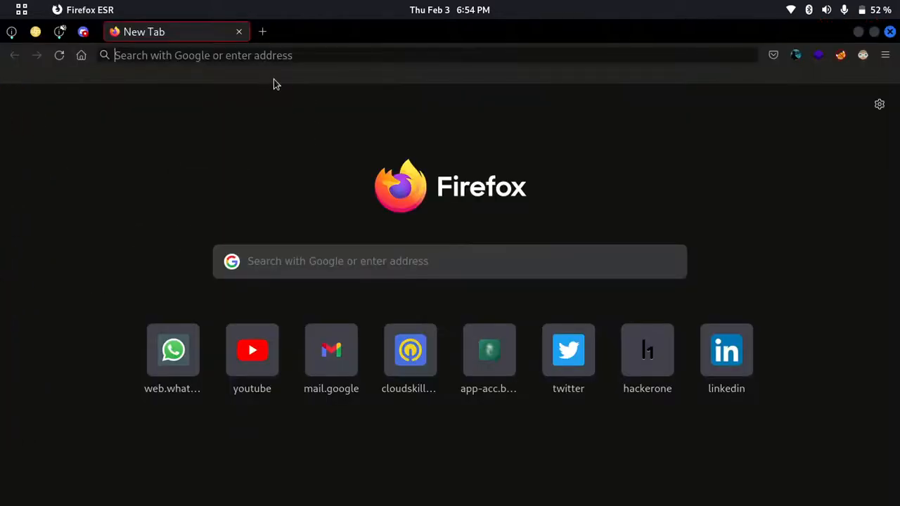
mouse_move(394, 192)
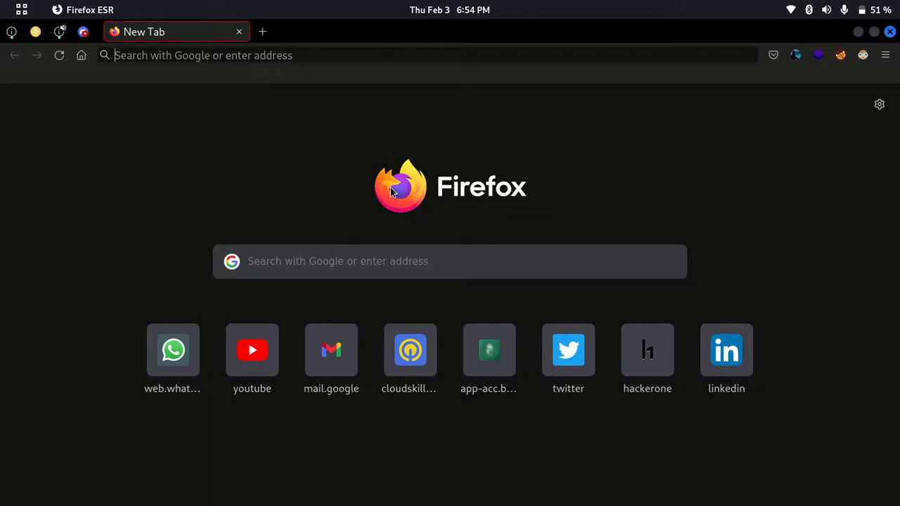
mouse_move(353, 129)
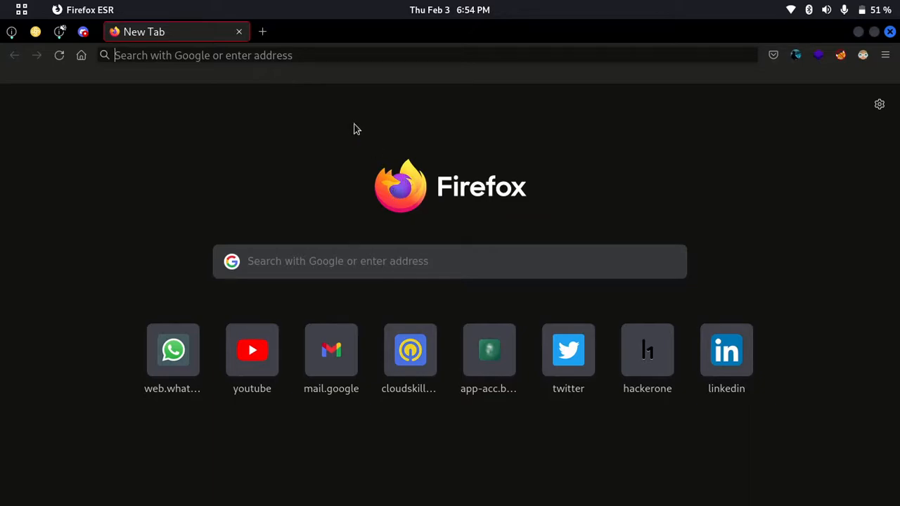
Search 'subzy github' and open the LukaSikic/subzy repository result.
text(subzy git)
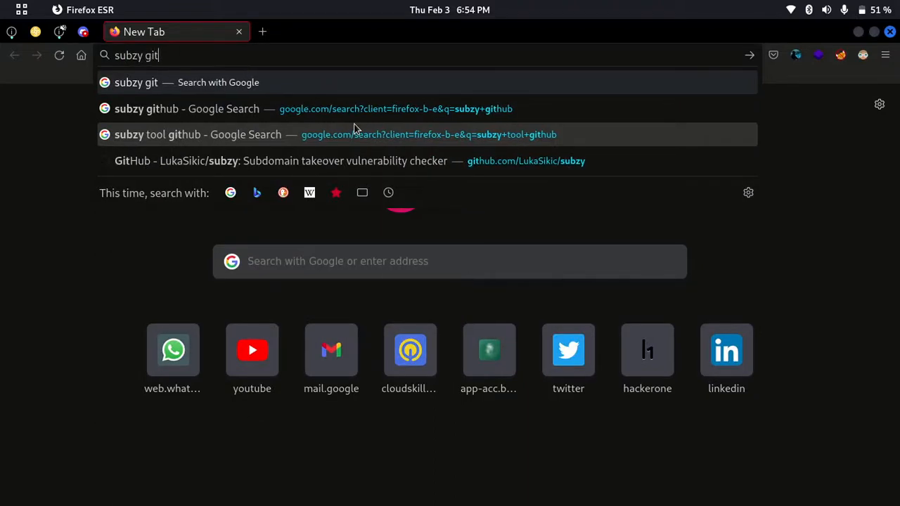
click(187, 108)
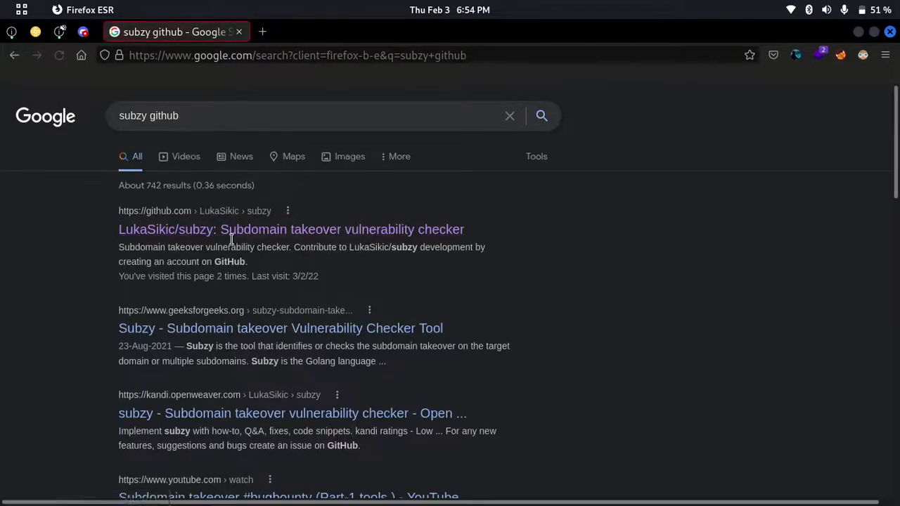
click(290, 229)
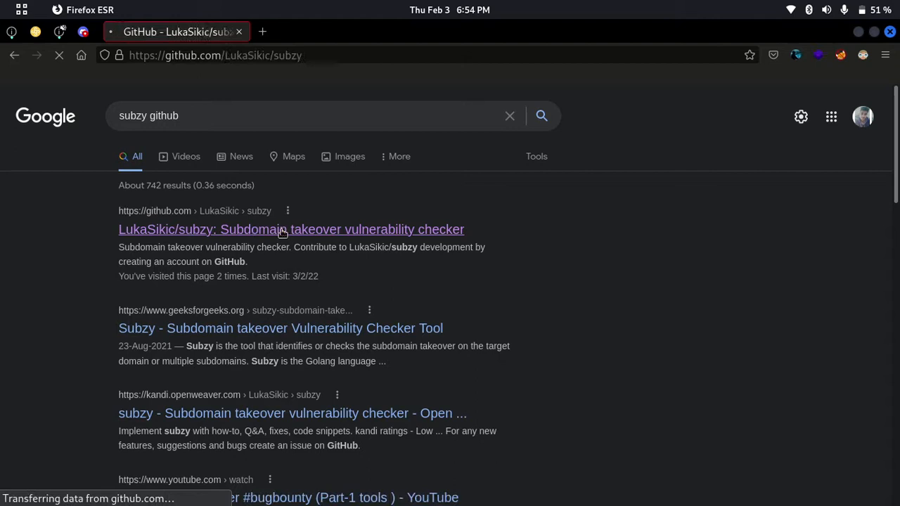
Scroll the LukaSikic/subzy README down to its Installation commands.
click(292, 229)
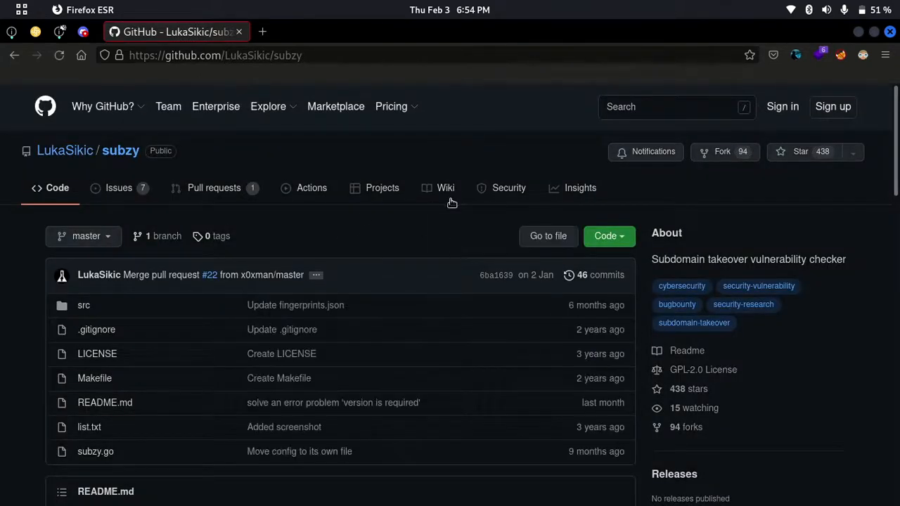
mouse_move(316, 220)
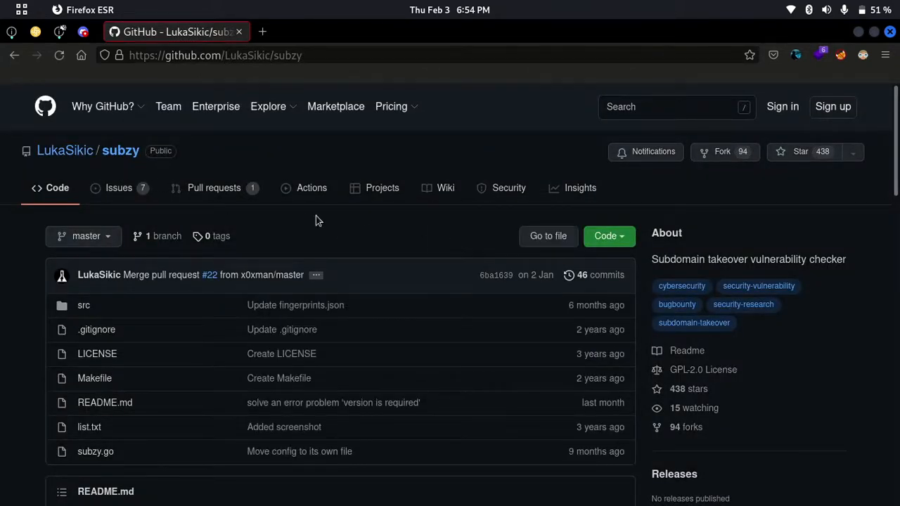
mouse_move(266, 193)
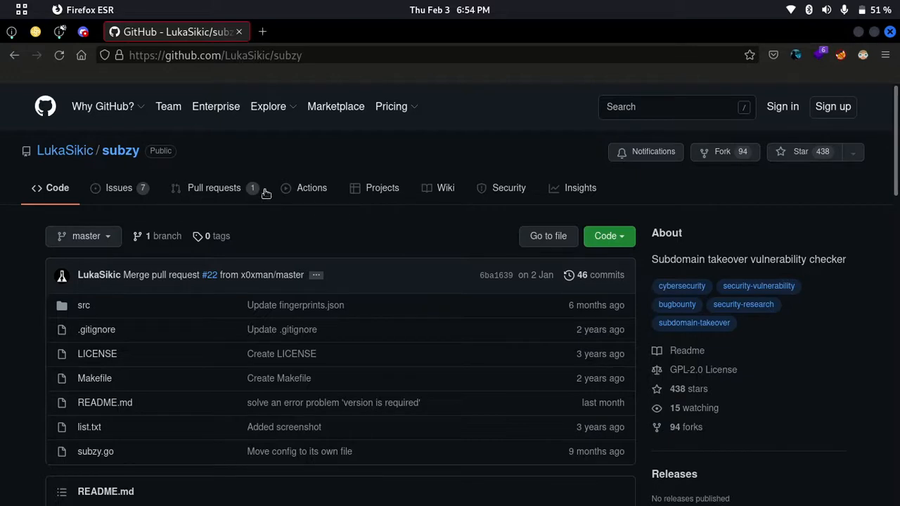
mouse_move(358, 236)
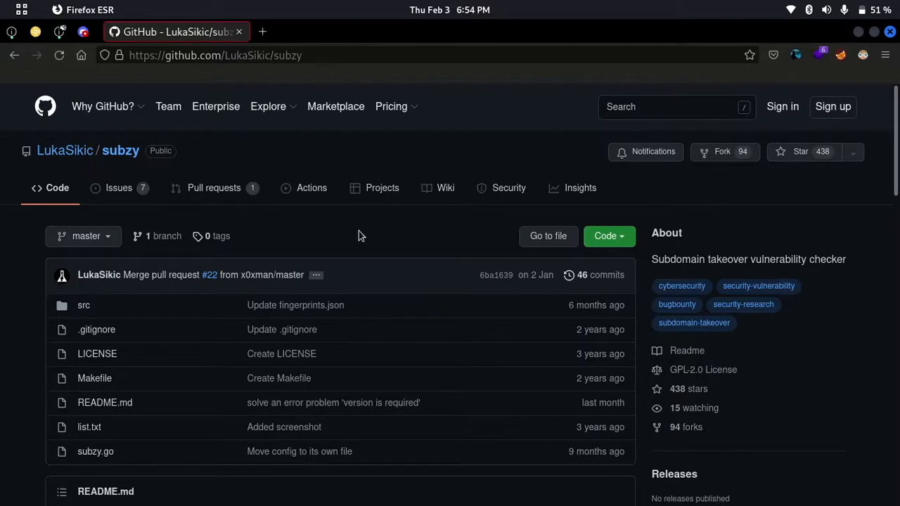
scroll(down, 3)
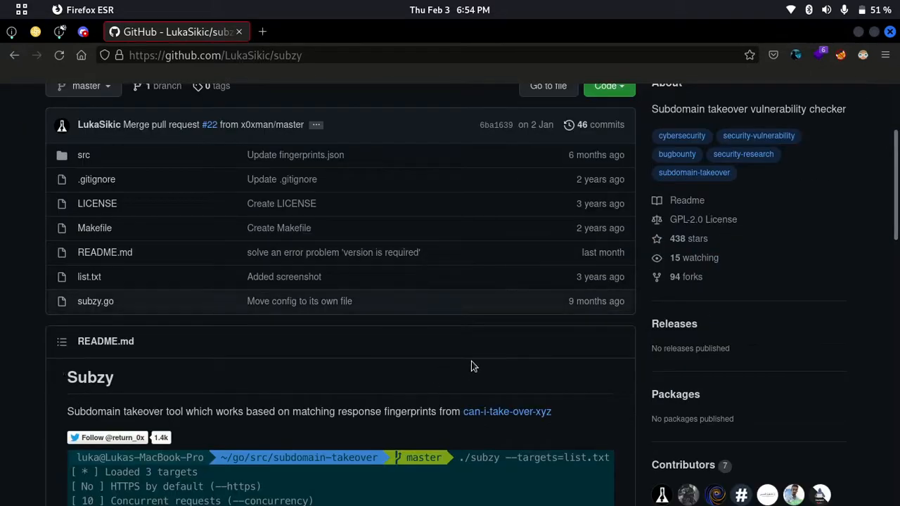
scroll(down, 3)
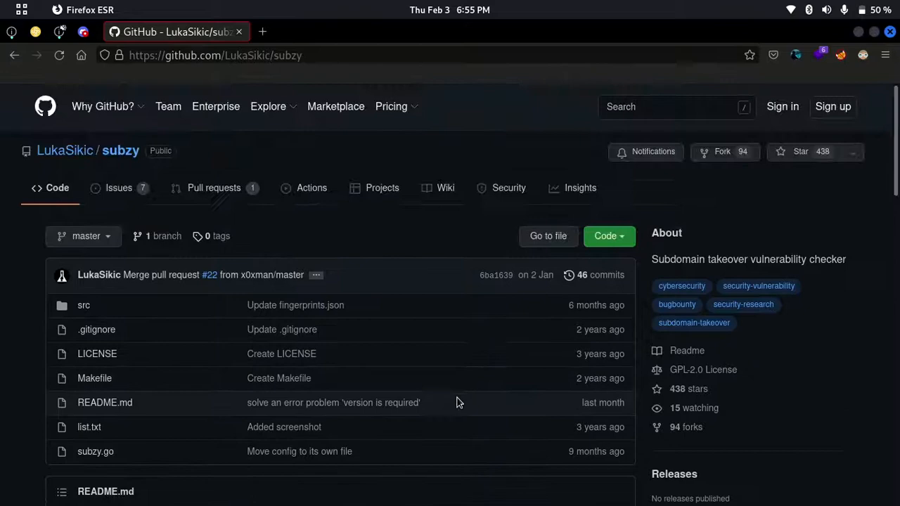
scroll(down, 3)
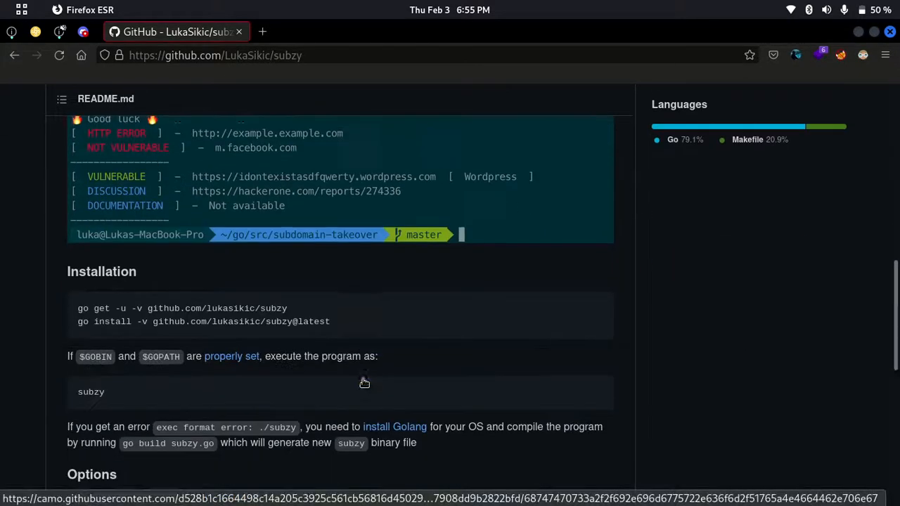
scroll(down, 3)
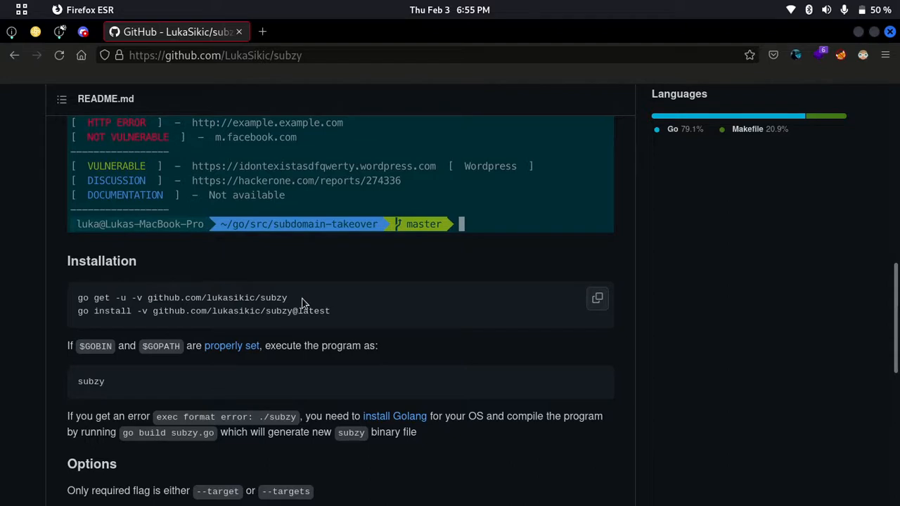
mouse_move(21, 193)
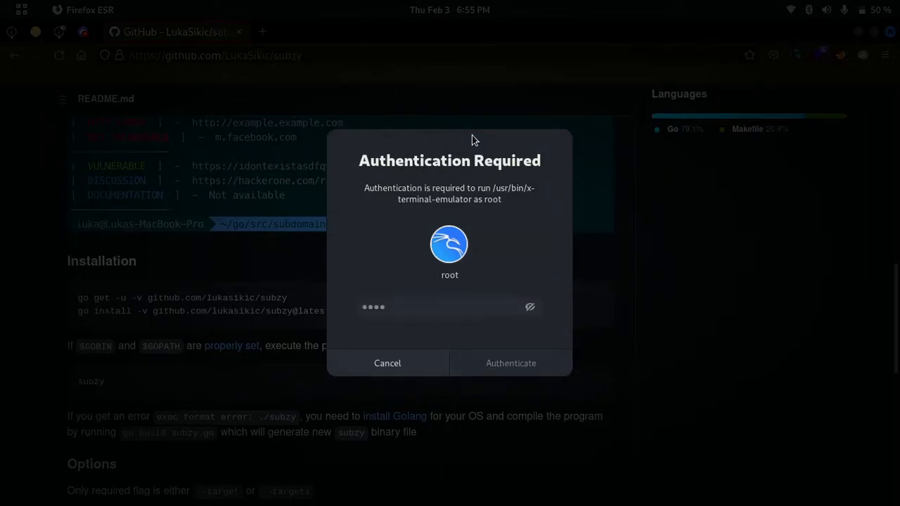
Submit the root password, retrying after the failed attempt, to open a root terminal.
click(510, 363)
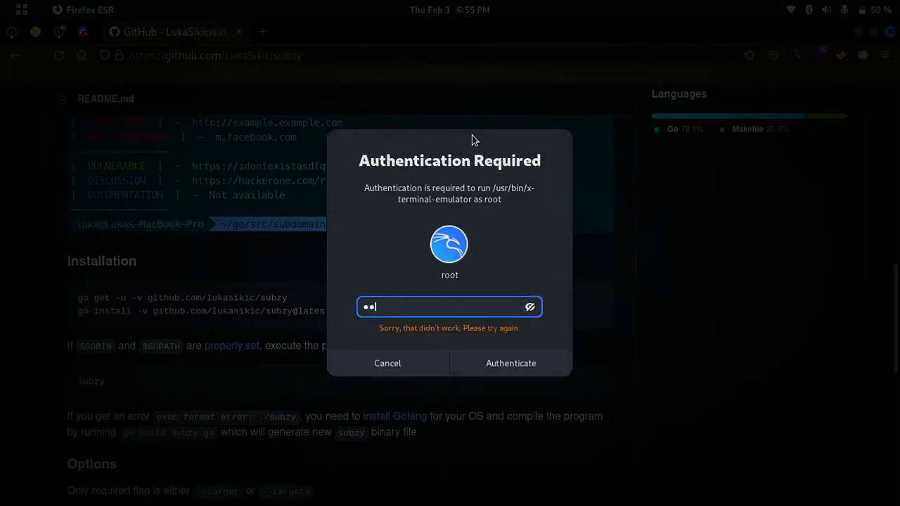
click(511, 363)
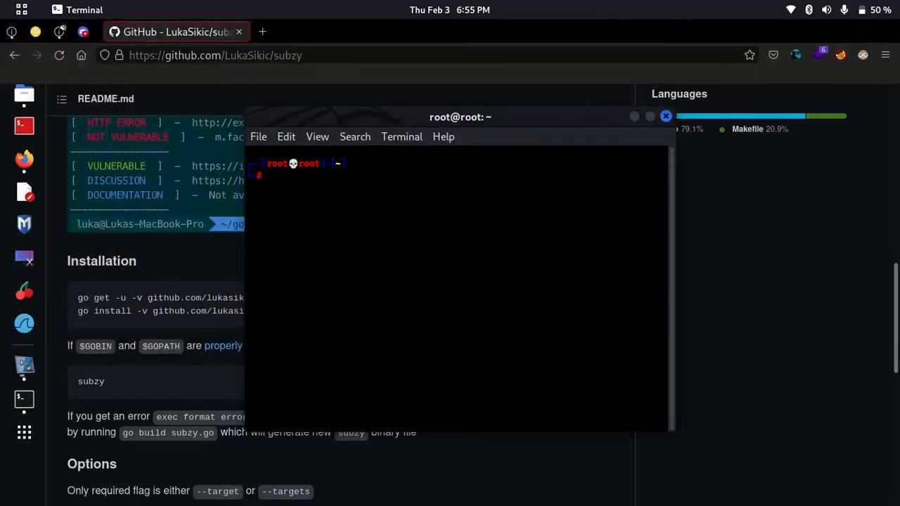
Install golang, run 'go get -u -v github.com/lukasikic/subzy', then clear the screen.
text(apt install golang)
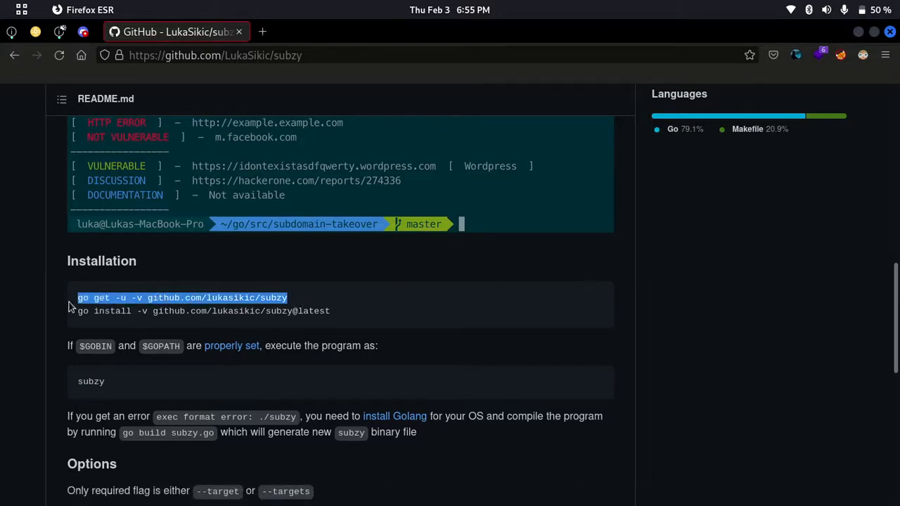
mouse_move(206, 299)
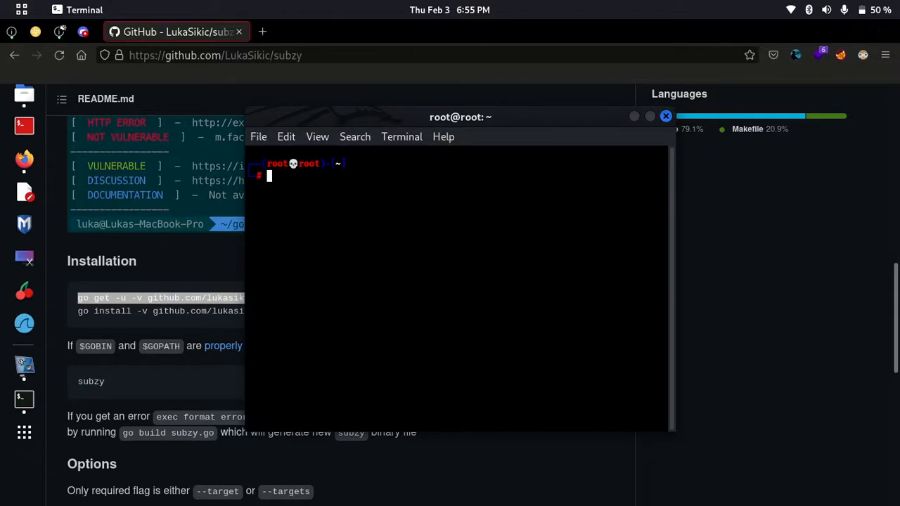
text(go get -u -v github.com/lukasikic/subzy)
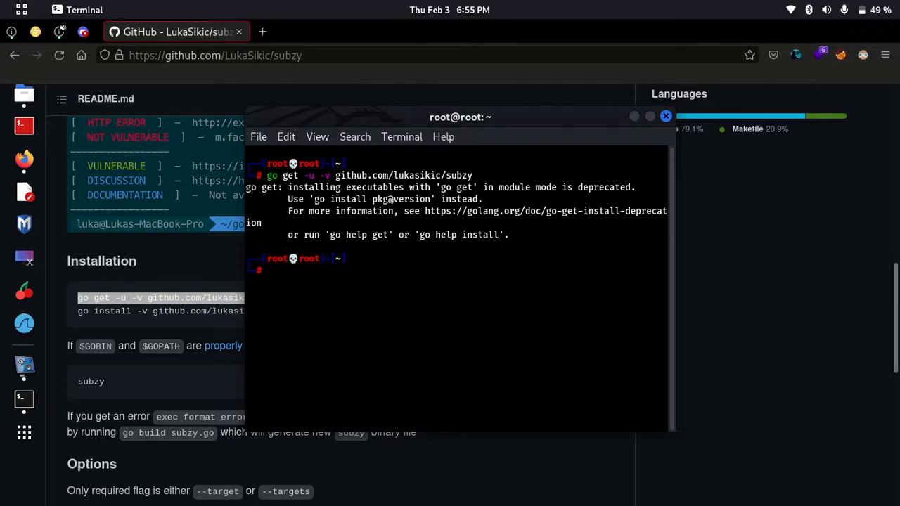
text(clear)
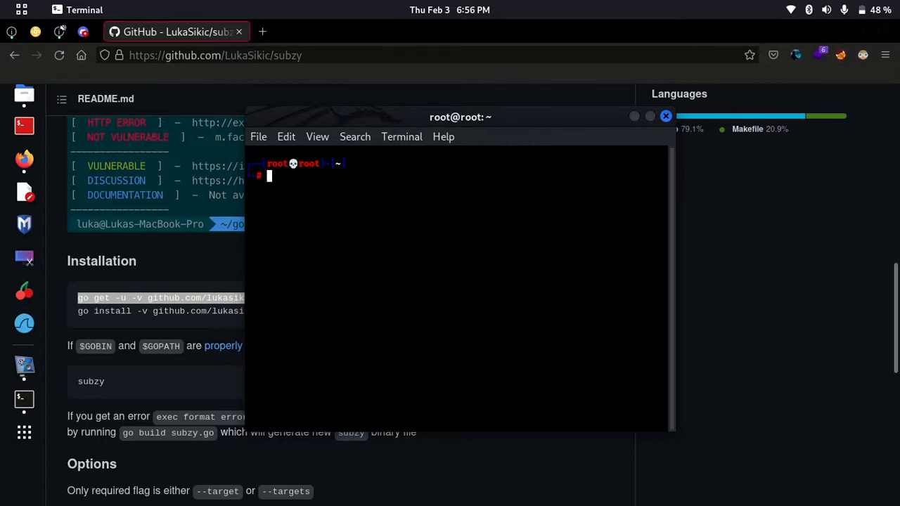
Go to /home/uday/tools, list files, and display httpx1.txt.
text(cd /home/uday/tools)
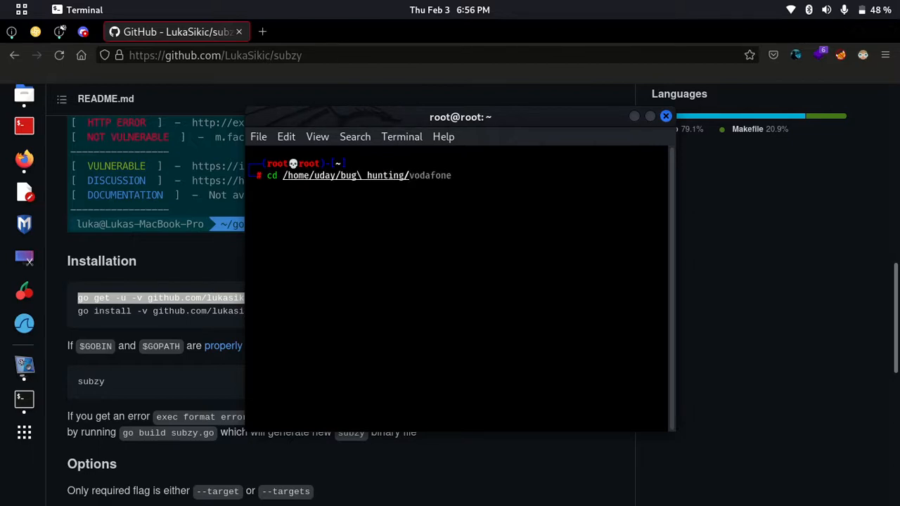
text(ls)
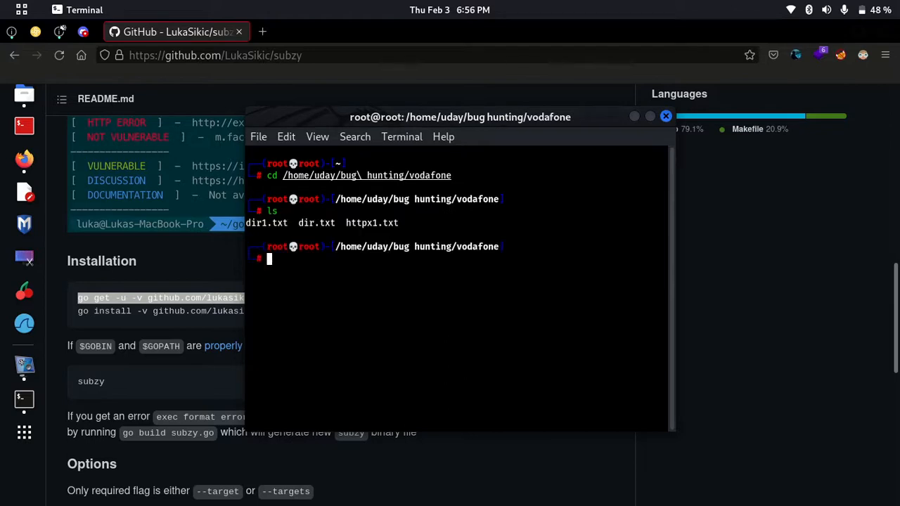
text(cat /etc/hosts)
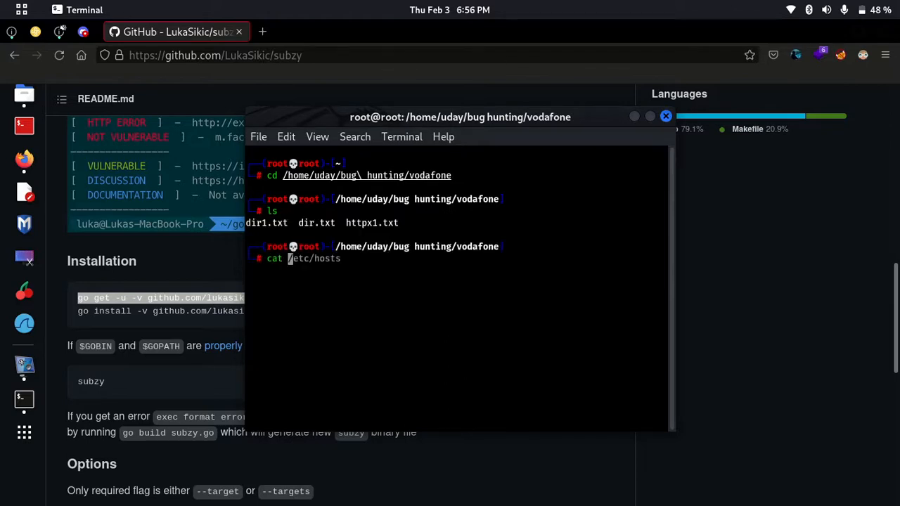
text(httpx1.txt)
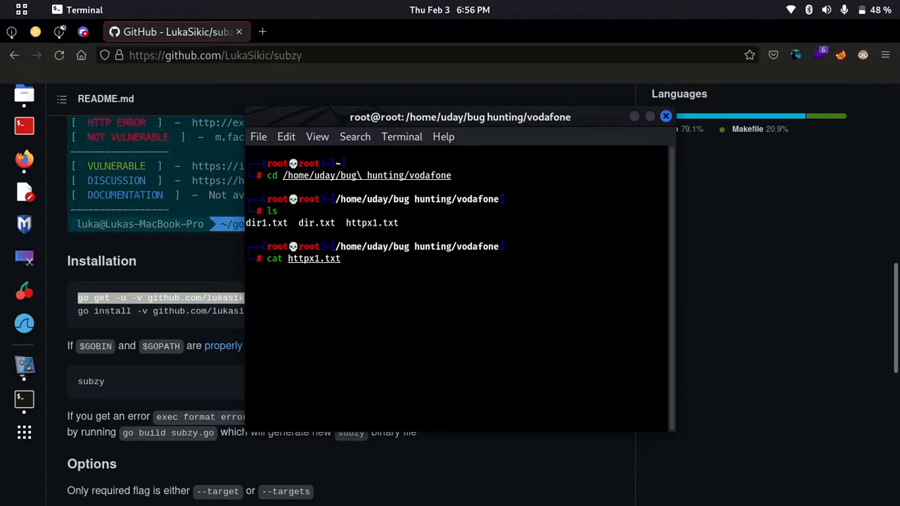
key(Return)
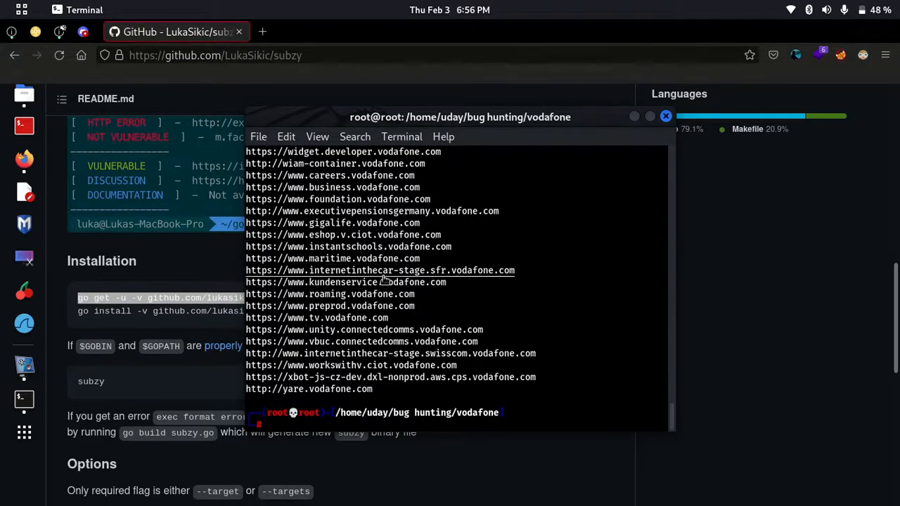
Count the lines of httpx1.txt with 'cat httpx1.txt | wc -l', getting 1188.
text(cat httpx1.txt)
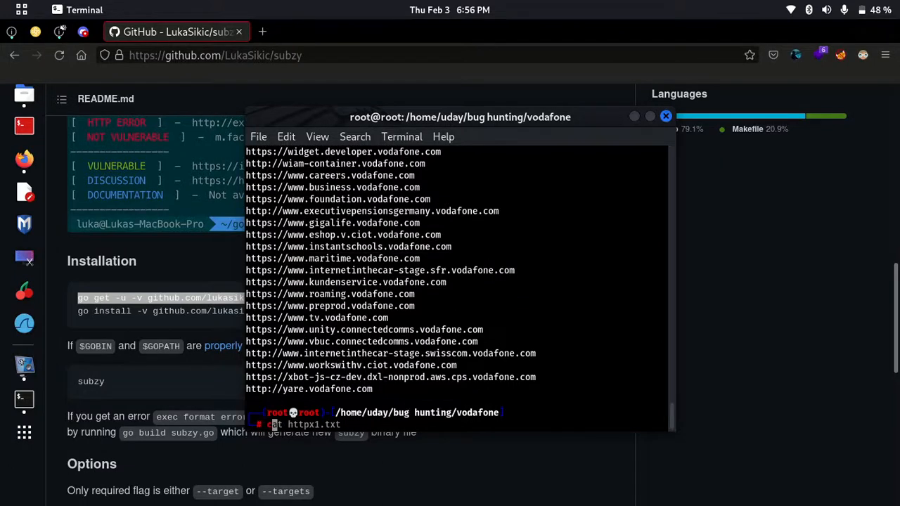
text(cat httpx1.txt)
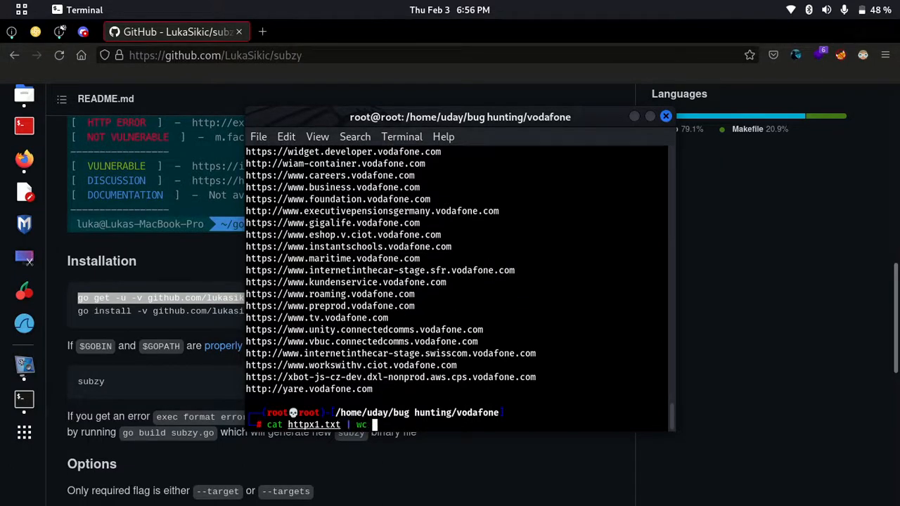
text( -l)
key(Return)
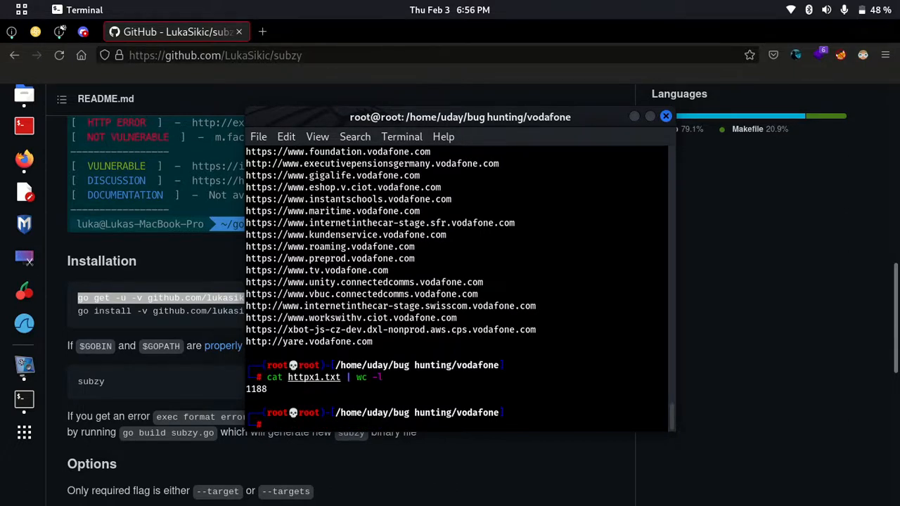
text(cat httpx1.txt | wc -l)
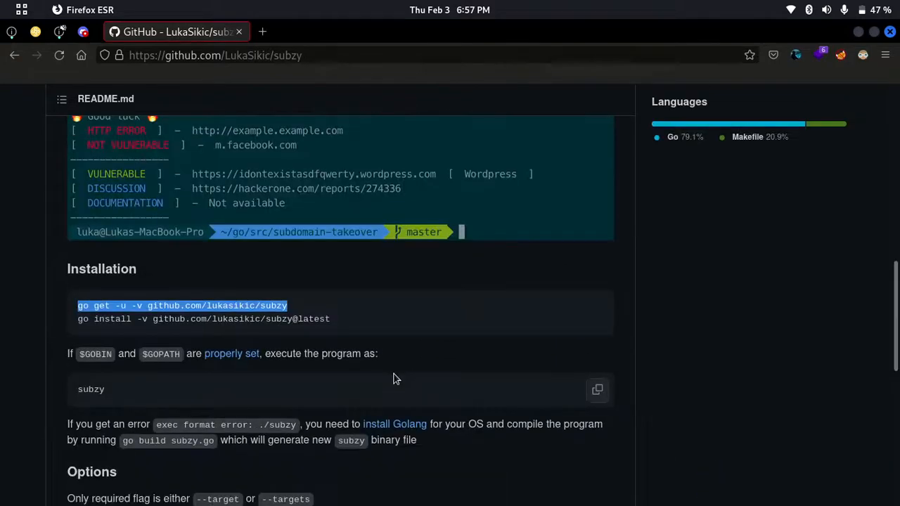
Enter a subzy command targeting the subdomain list, piped to tee -a subzy.txt.
scroll(down, 3)
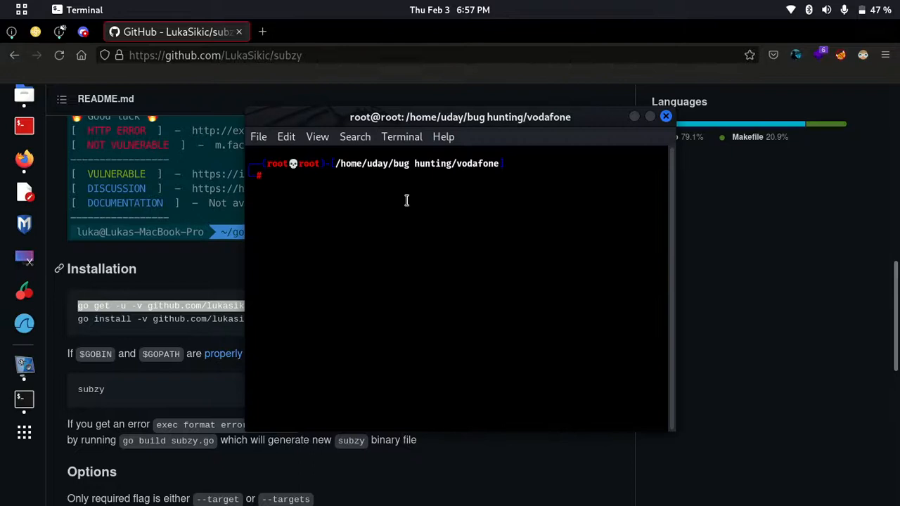
text(subzy -targets httpx.txt | tee -a subzy.txt)
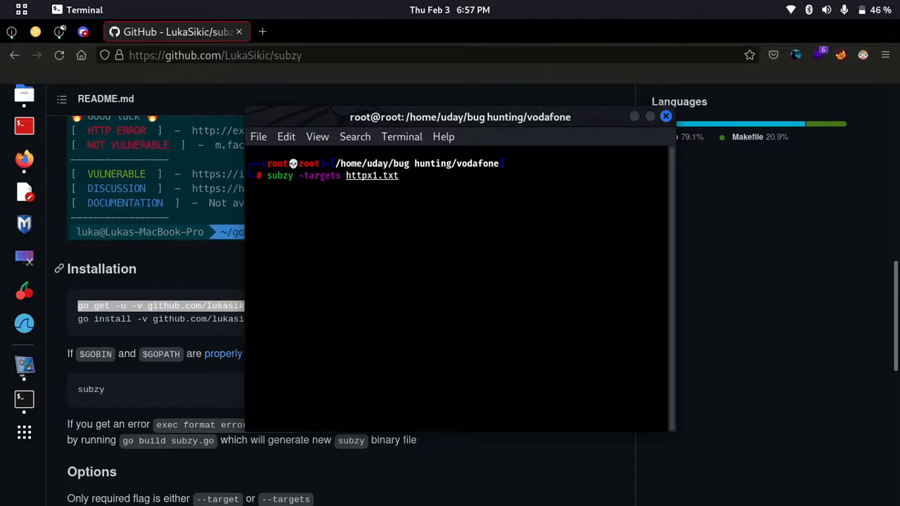
Finish the command with '| tee -a subzy.txt' and run the scan.
text(| tee)
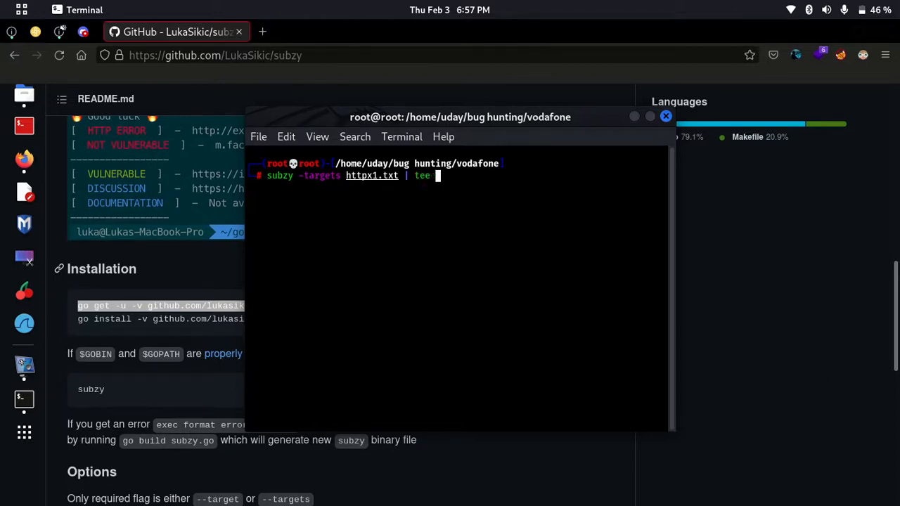
text(-a)
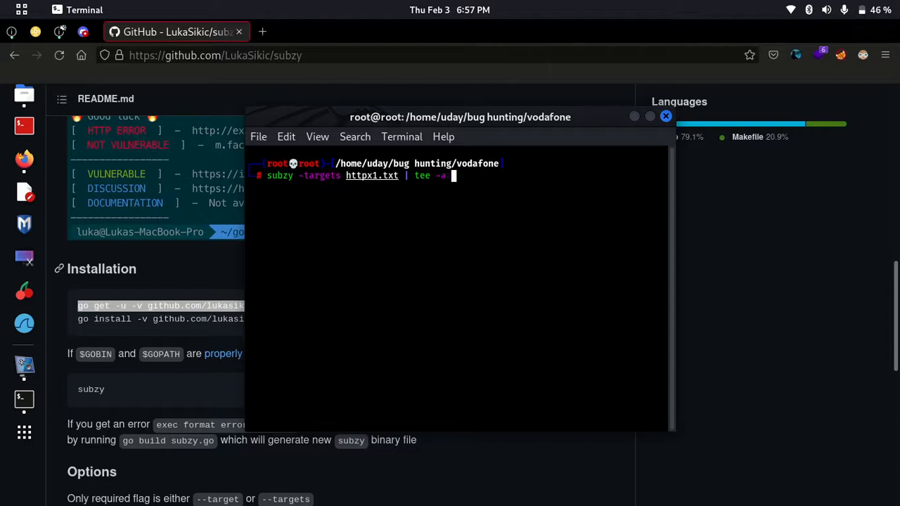
text(sub)
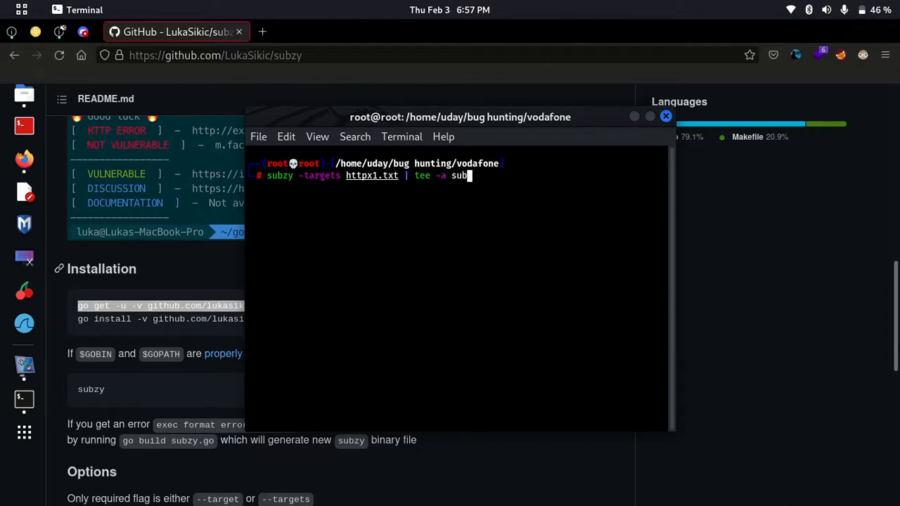
text(z)
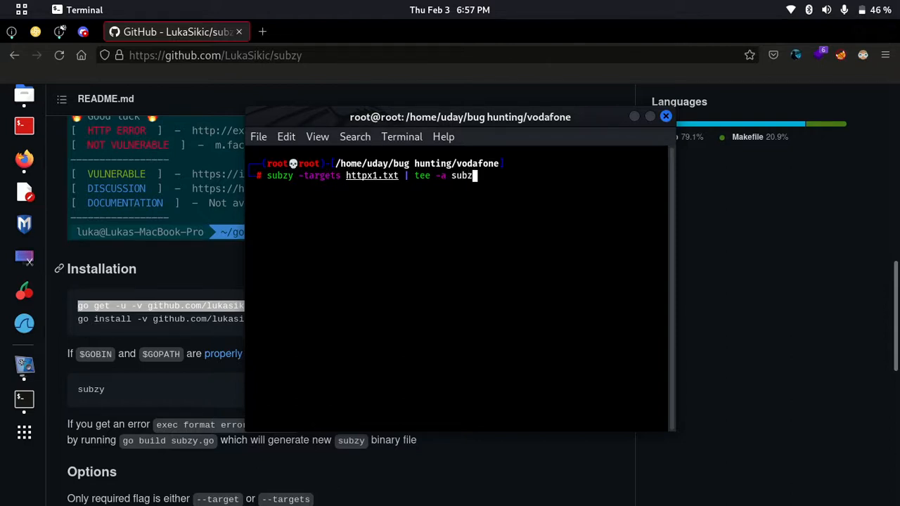
text(.txt)
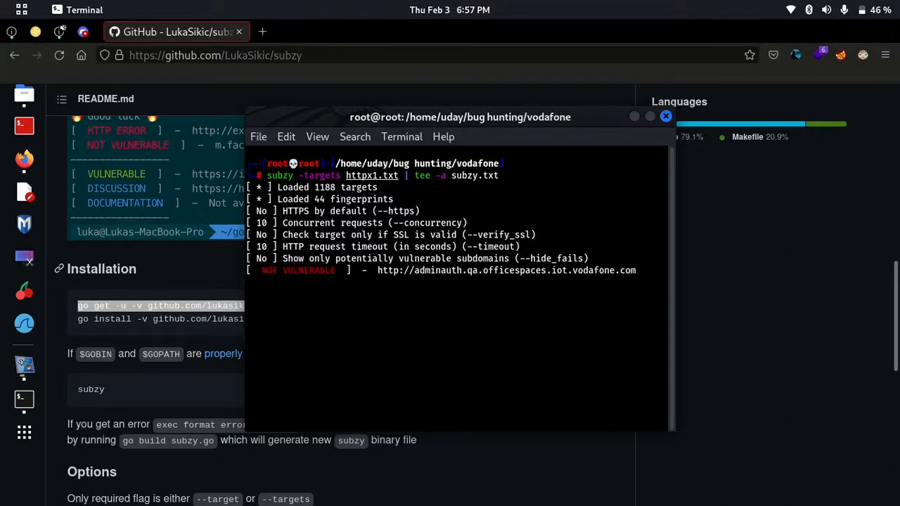
Scroll through subzy results showing mostly NOT VULNERABLE Vodafone subdomains.
scroll(down, 3)
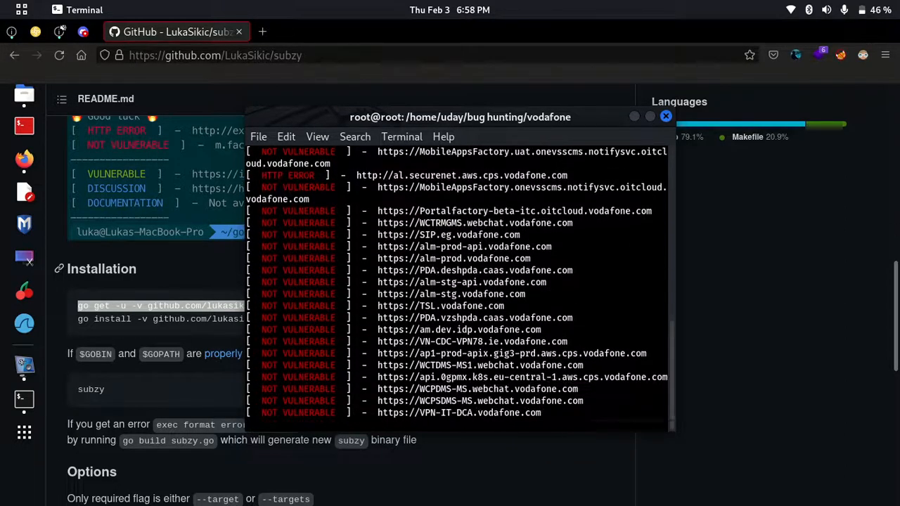
scroll(down, 3)
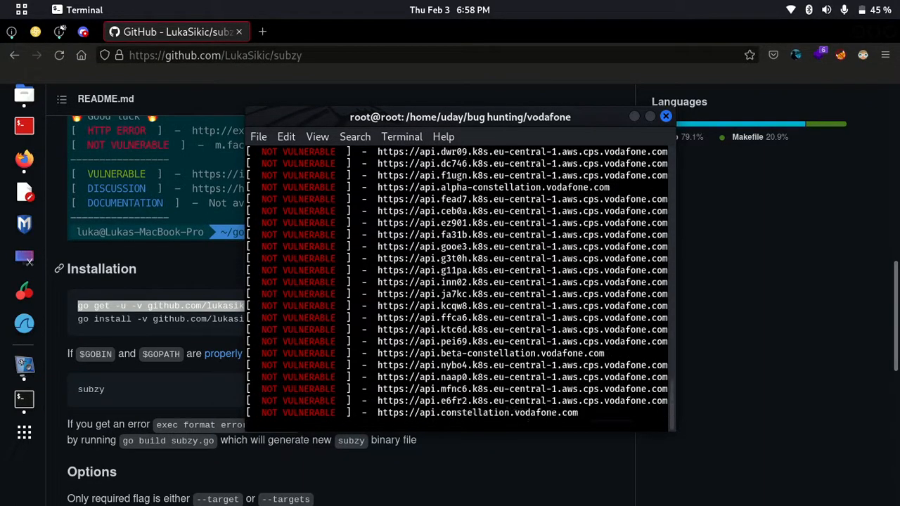
scroll(down, 3)
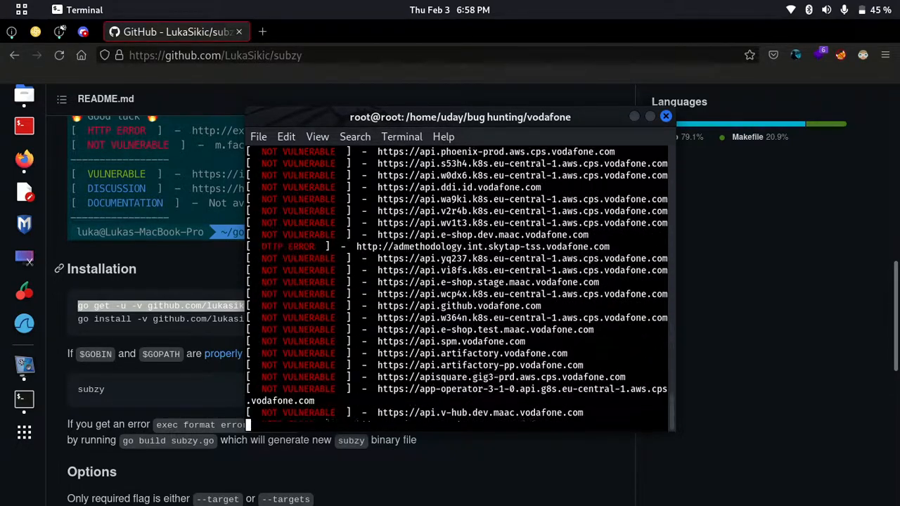
scroll(down, 3)
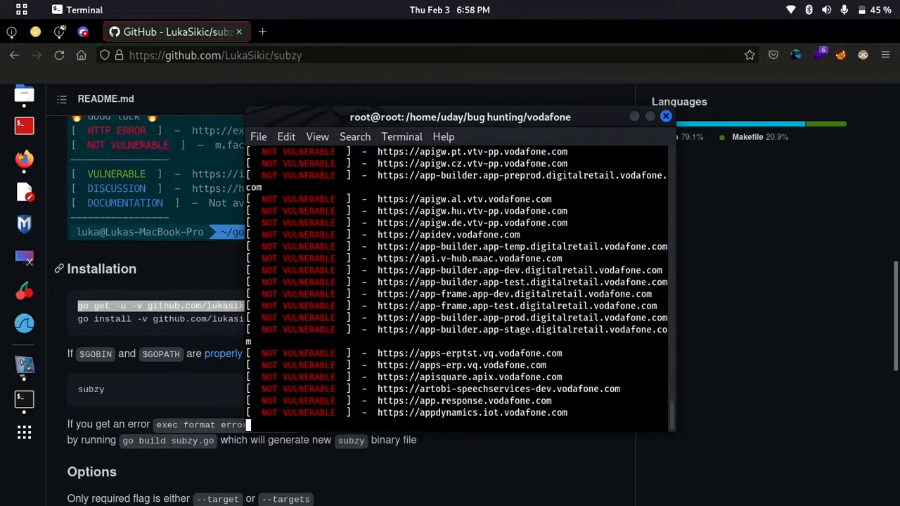
scroll(down, 3)
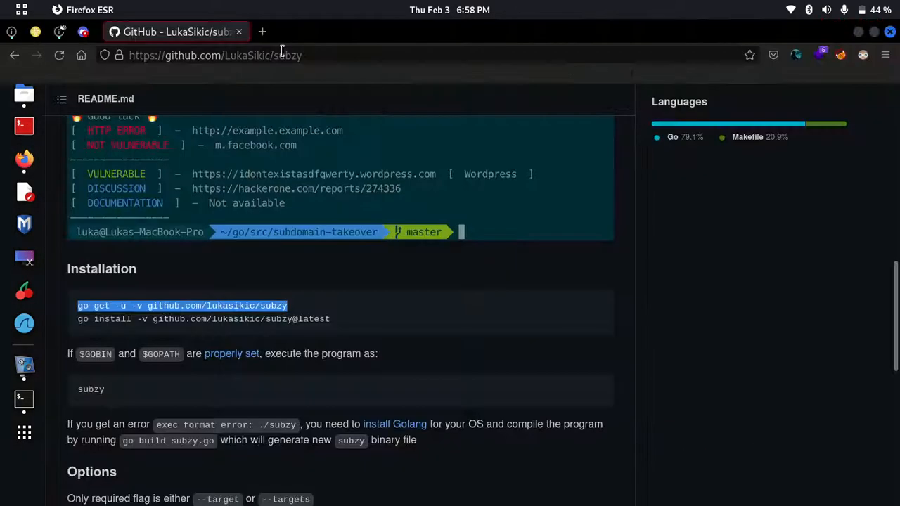
Open a new tab and load the vulnerable ciamsso Vodafone subdomain URL.
click(263, 31)
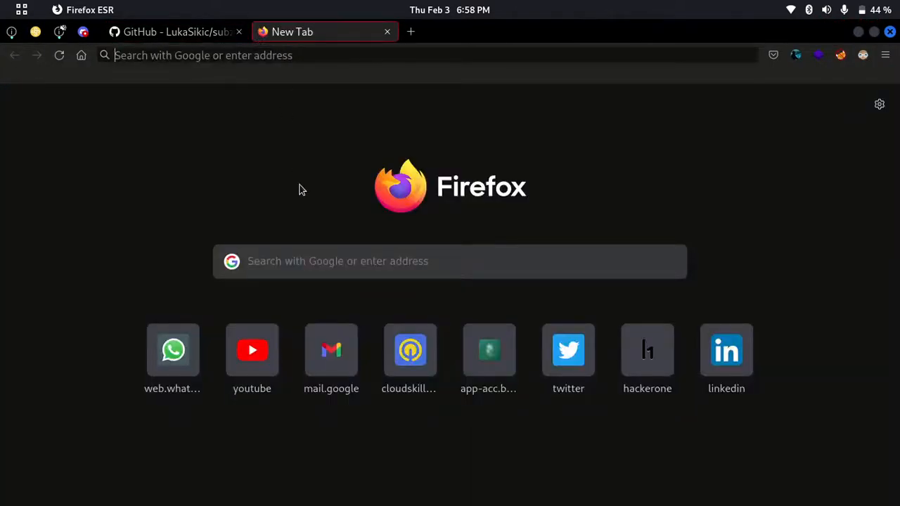
text(https://ciamsso.pre1.ciam.vodafone.com)
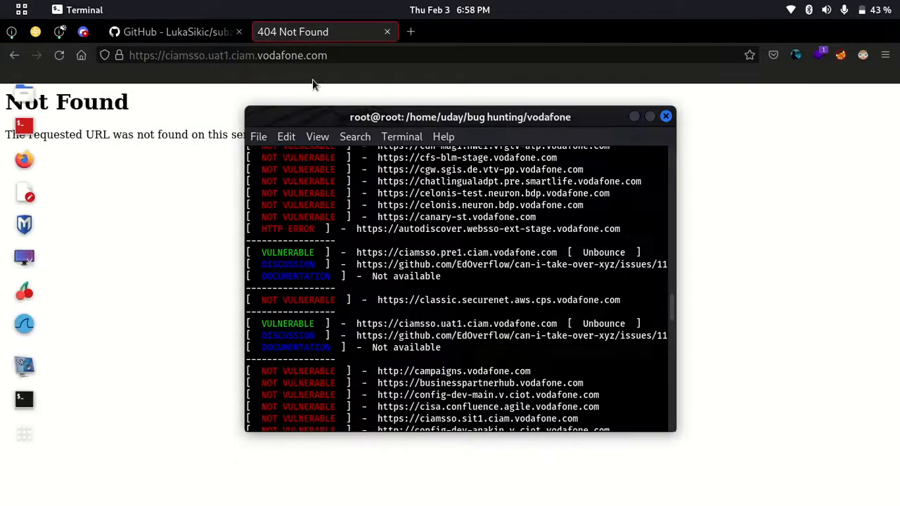
Scroll to the VULNERABLE gitweb.shared.sp.vodafone.com (Unbounce) hit and open its URL in Firefox.
scroll(down, 3)
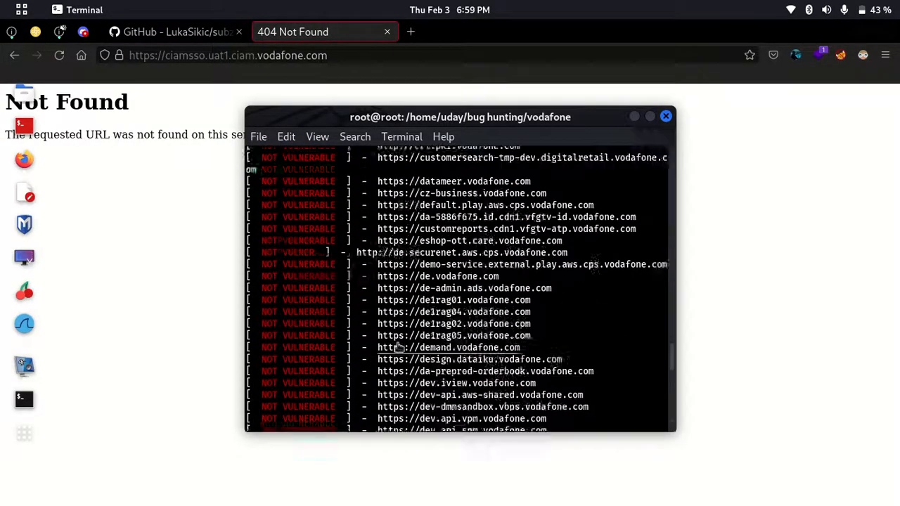
scroll(down, 3)
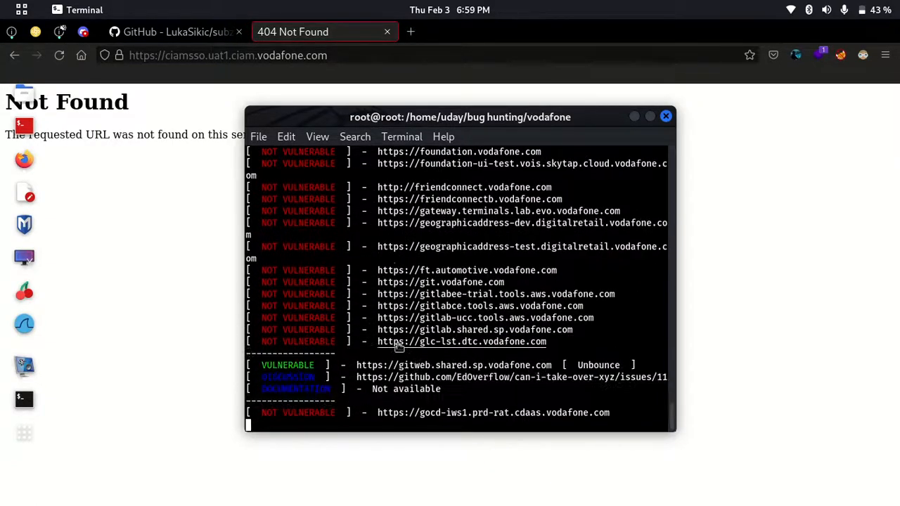
scroll(down, 3)
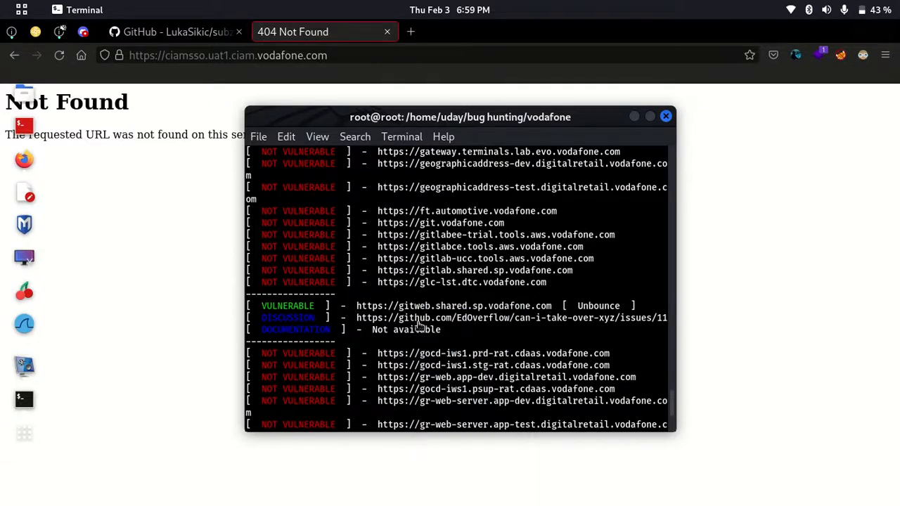
click(228, 55)
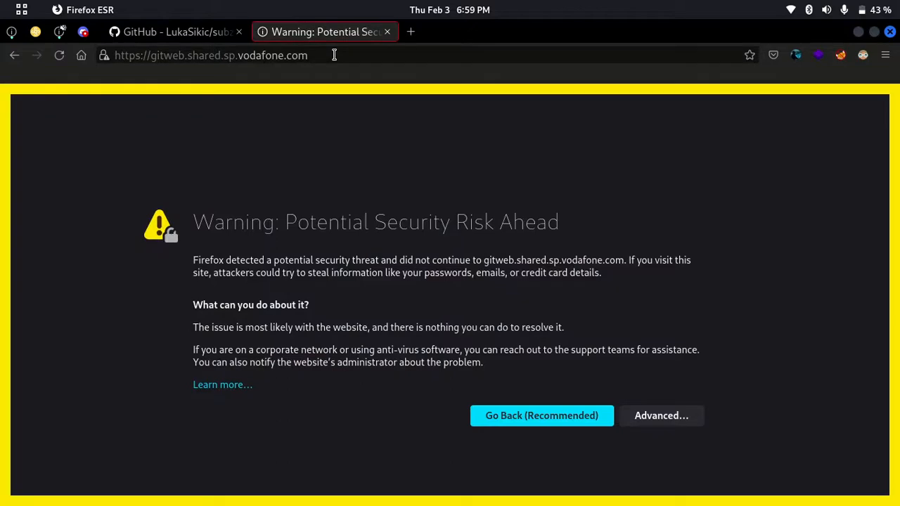
Accept the certificate risk for gitweb.shared.sp.vodafone.com, reaching its 404 page.
click(661, 416)
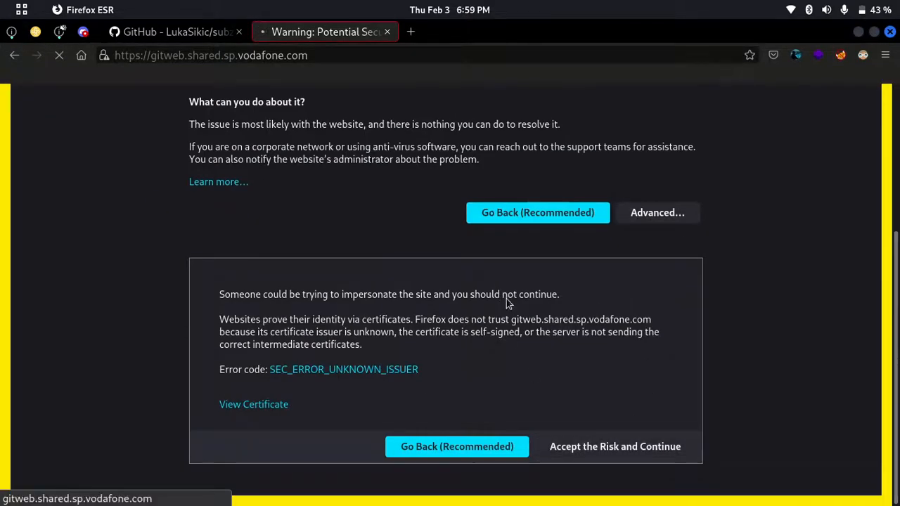
click(614, 446)
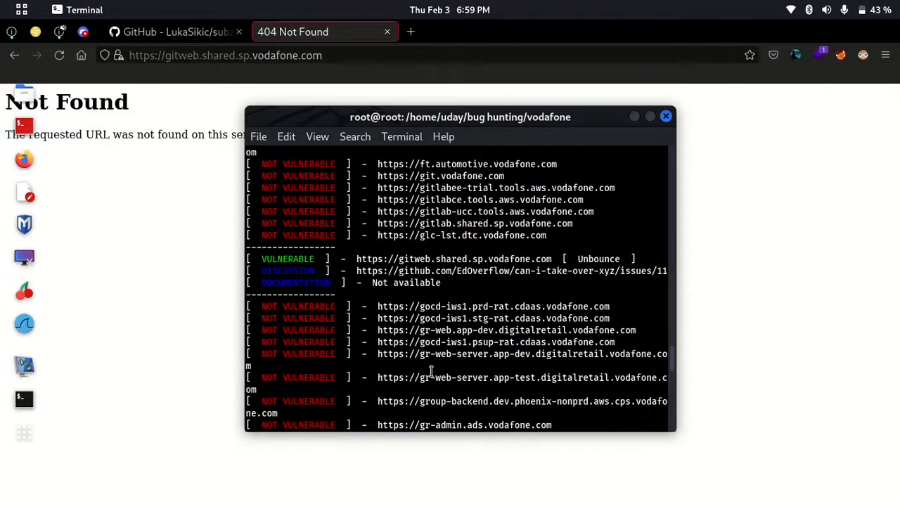
Scroll the subzy output past gitweb to the 'm' subdomains, all not vulnerable or errors.
scroll(down, 3)
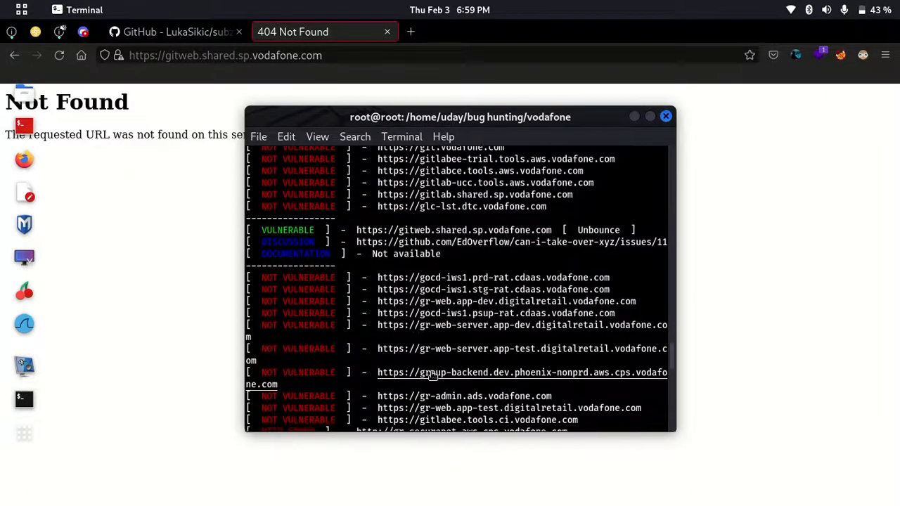
scroll(down, 3)
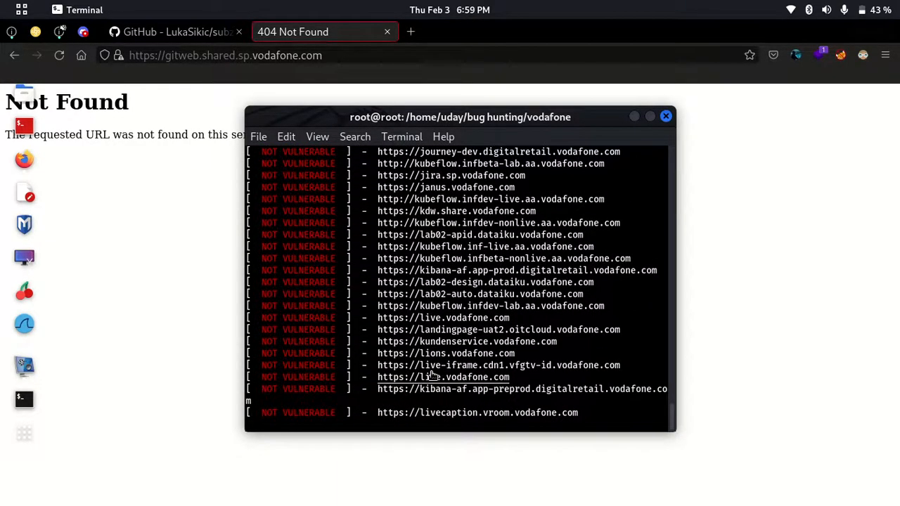
scroll(down, 3)
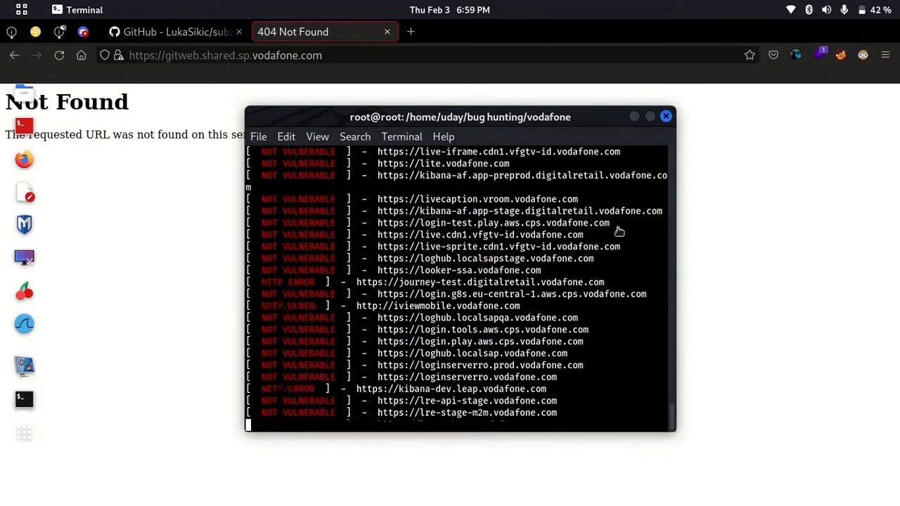
scroll(down, 3)
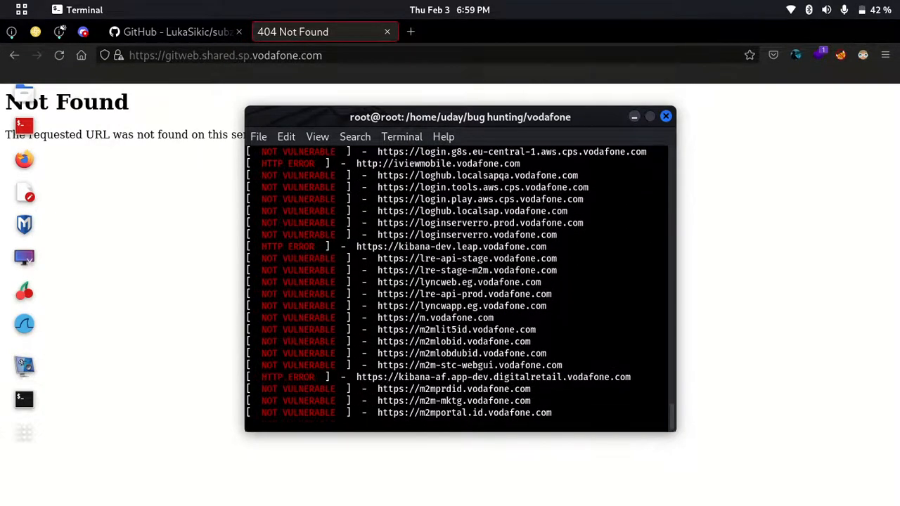
scroll(down, 3)
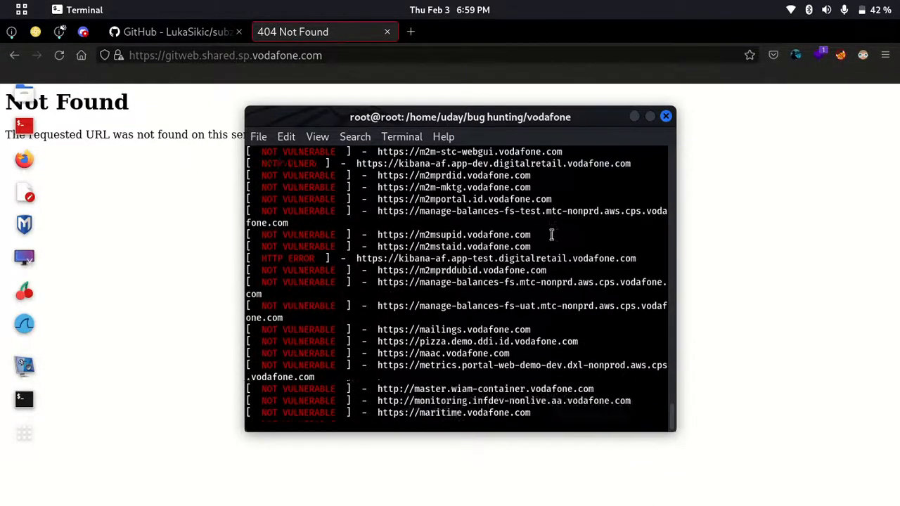
scroll(down, 3)
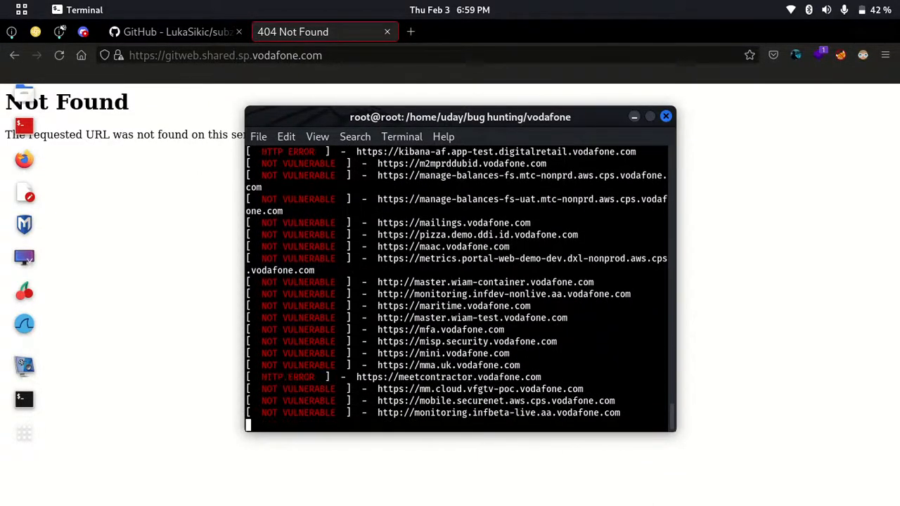